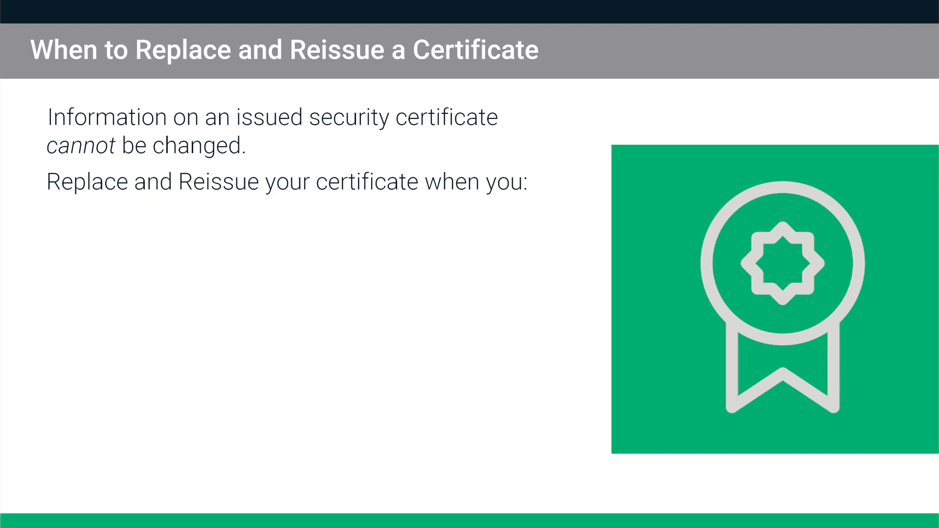
- Advance the presentation to the 'When to Replace and Reissue a Certificate' slide's points
key("Right")
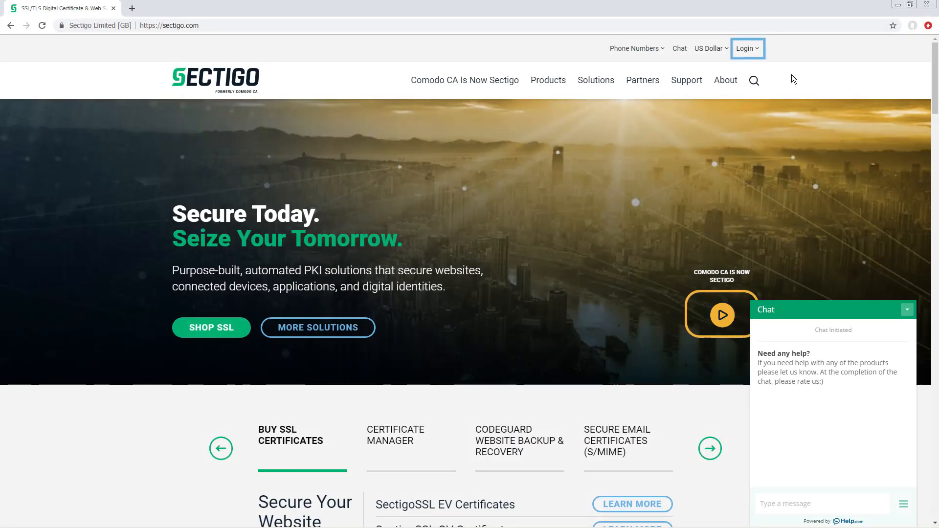
mouse_move(756, 54)
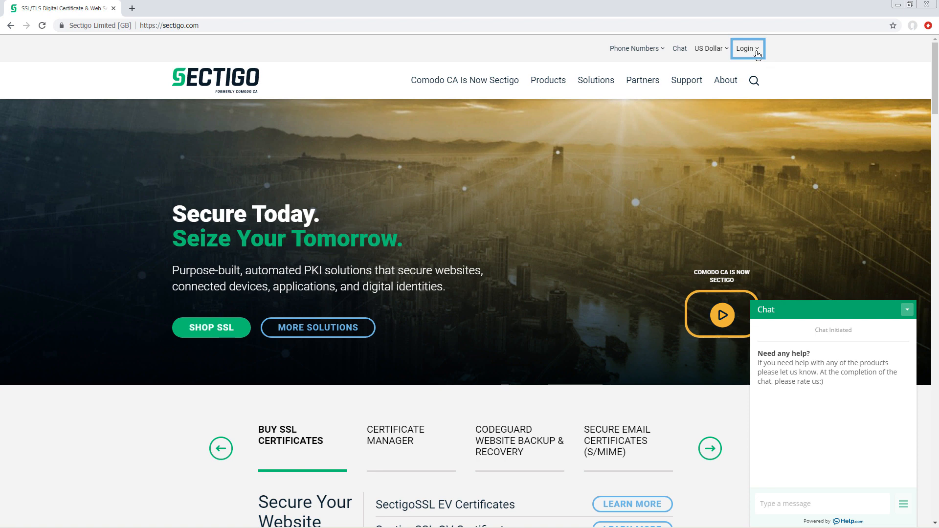
- Sign in to the Sectigo client area with the saved credentials
left_click(745, 49)
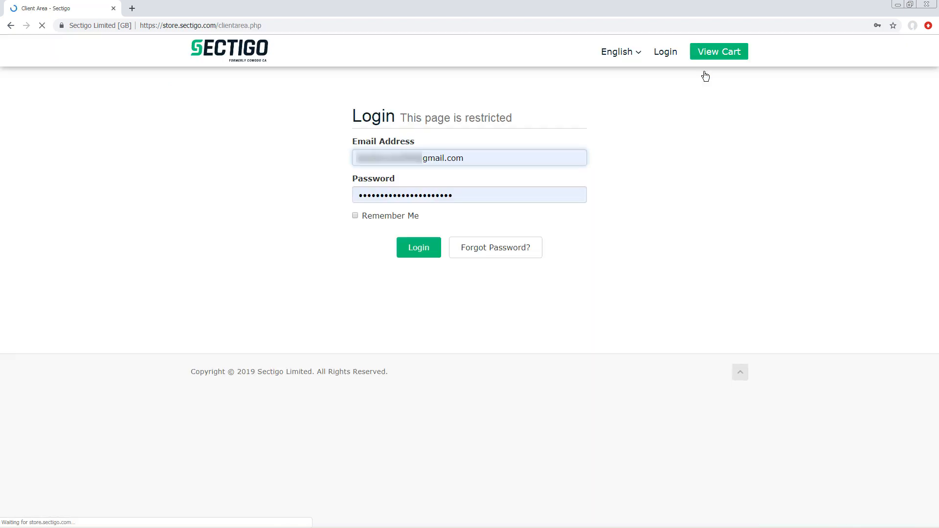
left_click(417, 248)
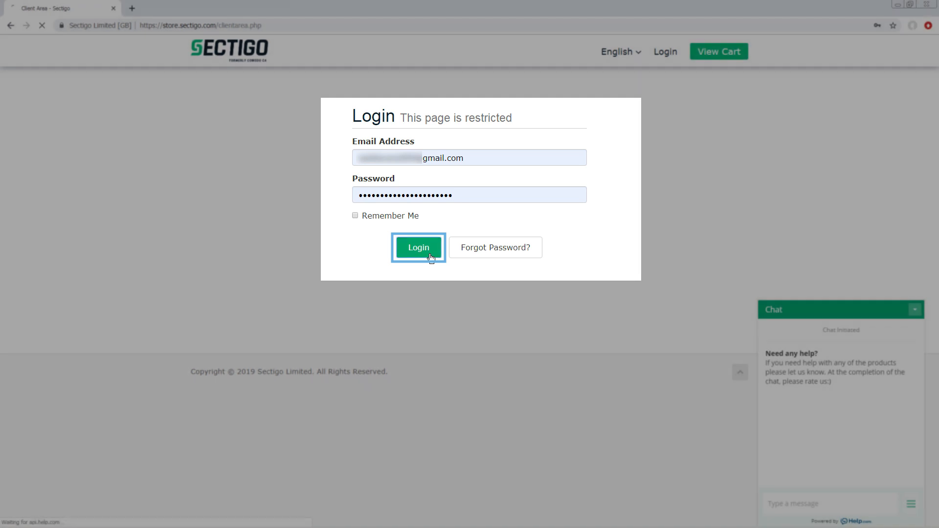
left_click(418, 248)
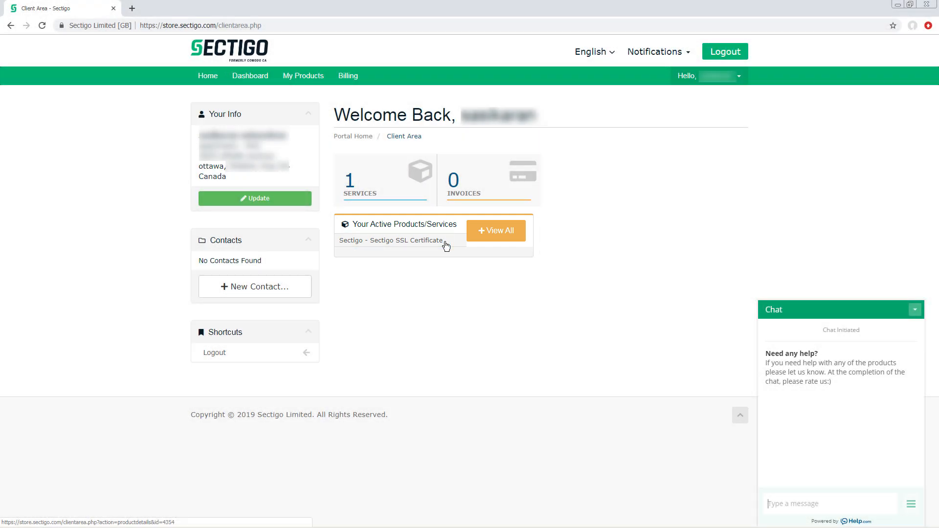
- From My Products, start reissuing the Sectigo SSL Certificate with a new CSR
left_click(496, 231)
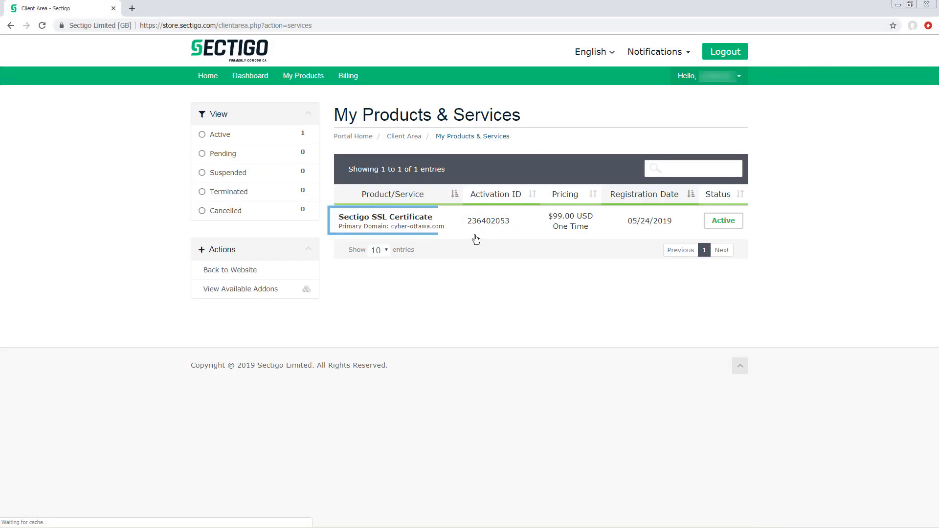
left_click(385, 217)
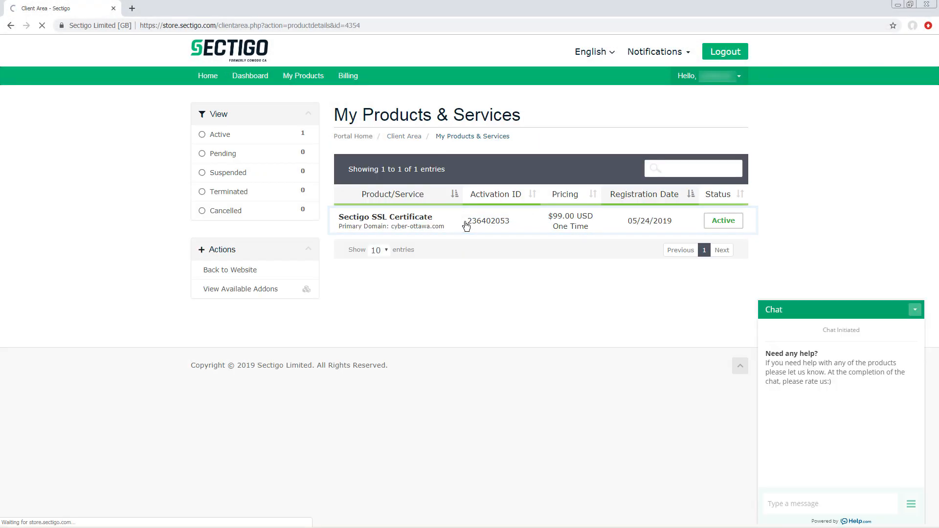
left_click(385, 218)
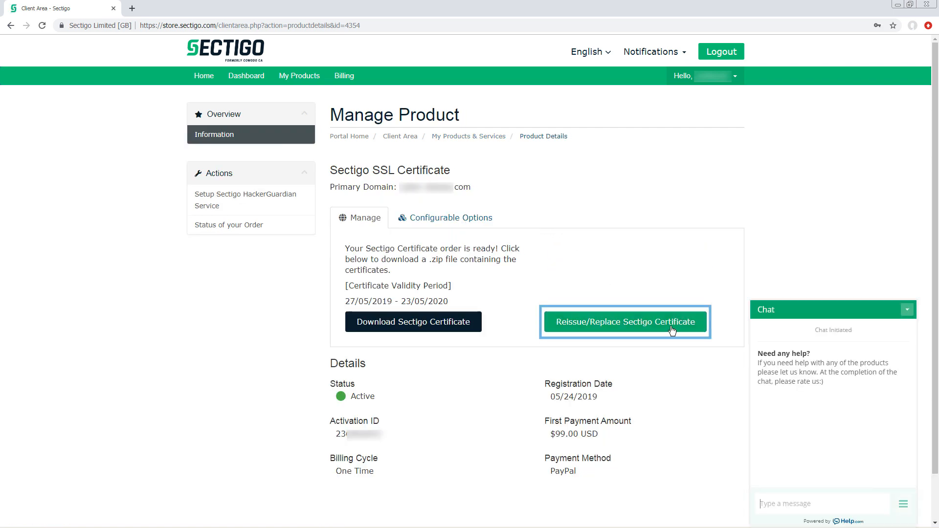
left_click(625, 322)
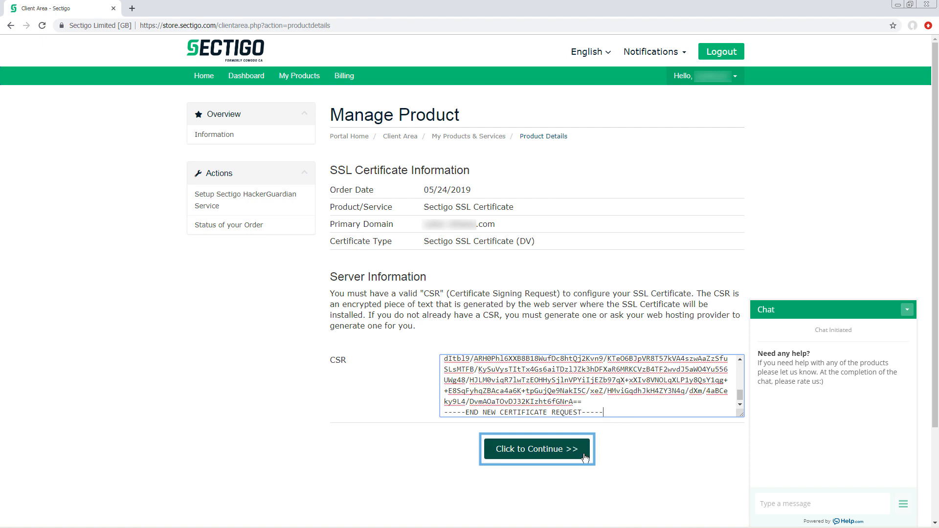
- Submit the new CSR and continue the reissue using the administrator@ email as the DCV method
left_click(536, 449)
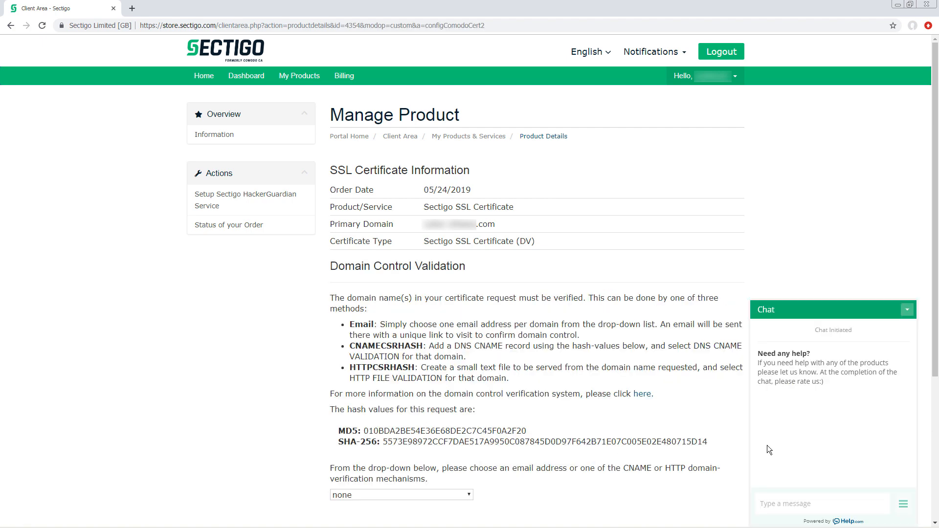
scroll("down", 3)
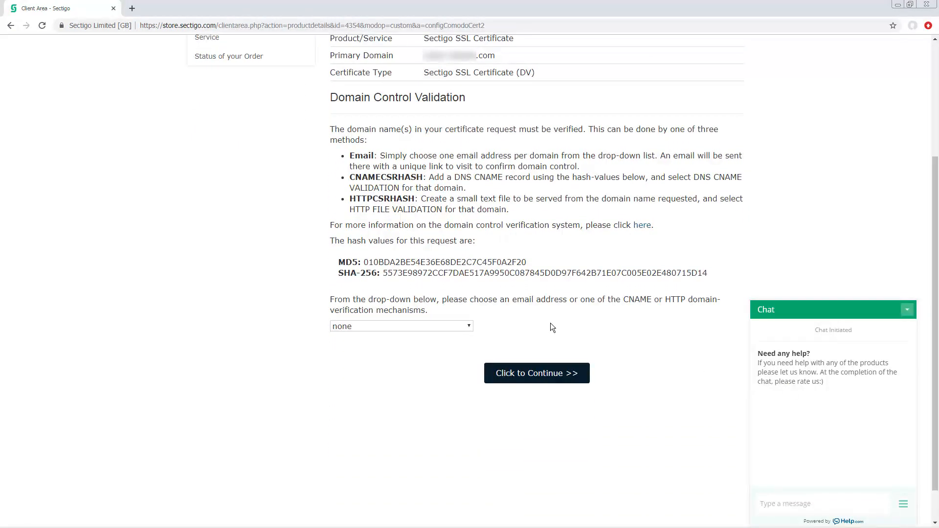
left_click(400, 326)
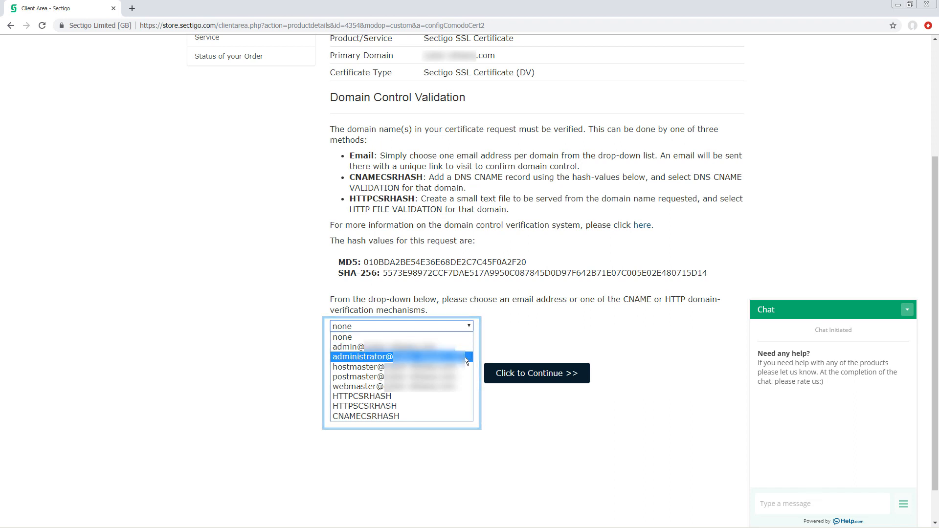
left_click(362, 356)
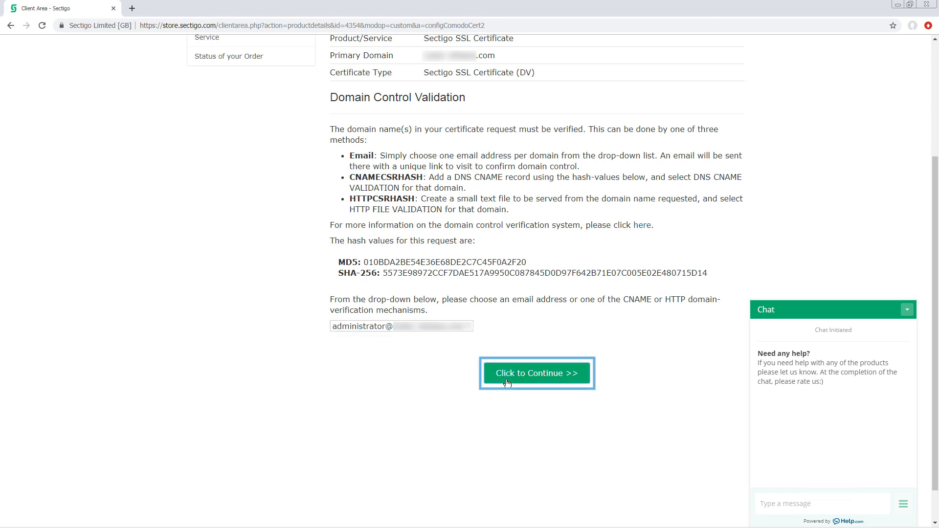
left_click(537, 373)
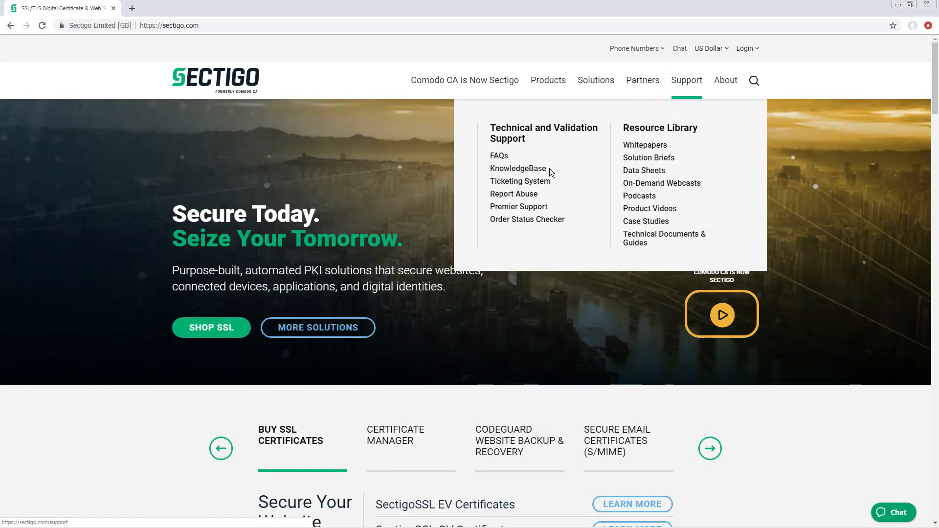
- In the support ticketing system, set the ticket reason to Account Changes
left_click(519, 181)
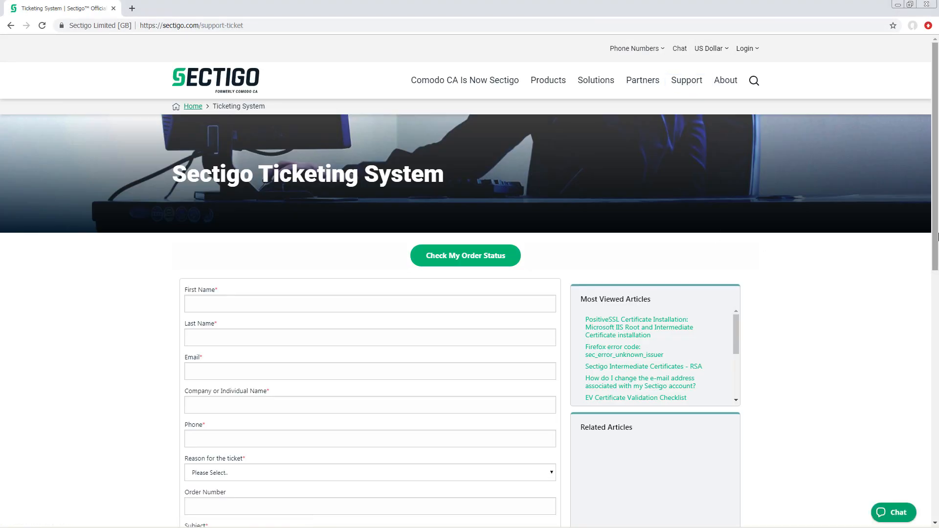
scroll("down", 3)
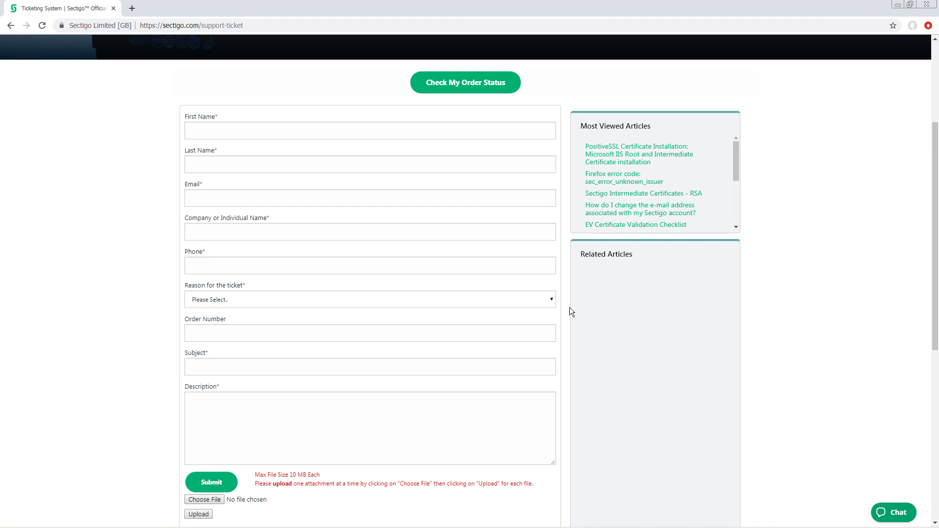
left_click(370, 299)
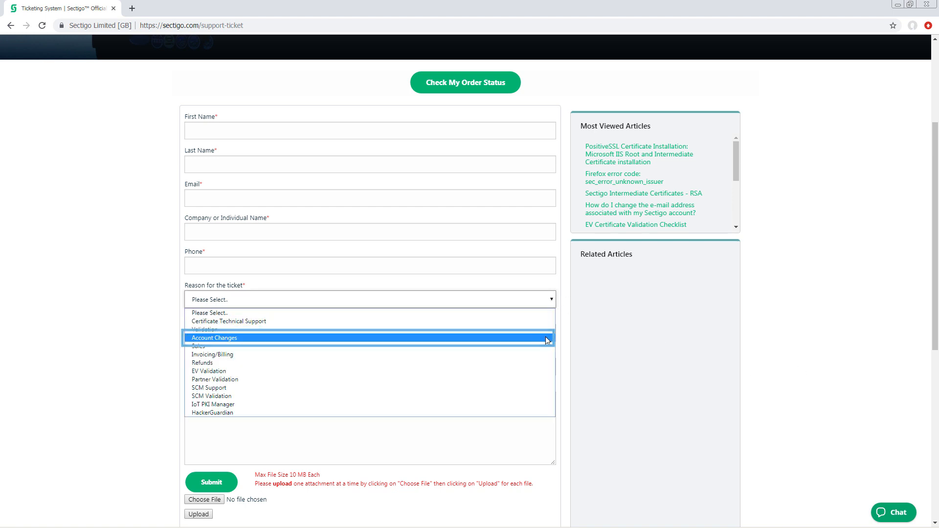
left_click(214, 337)
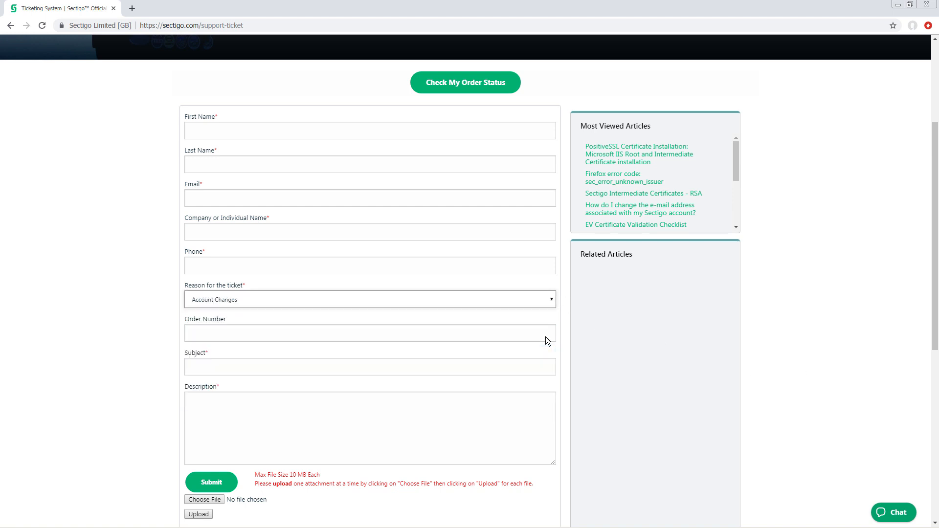
left_click(369, 332)
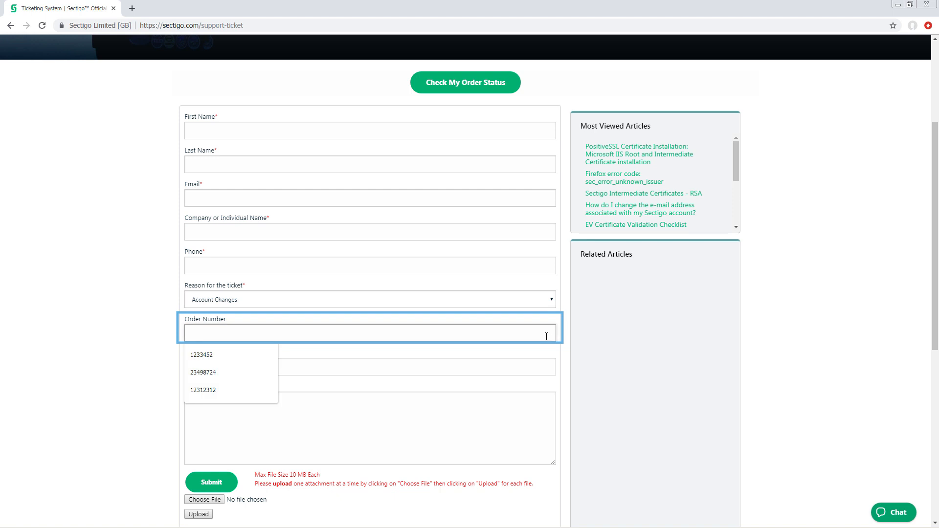
type("123709123")
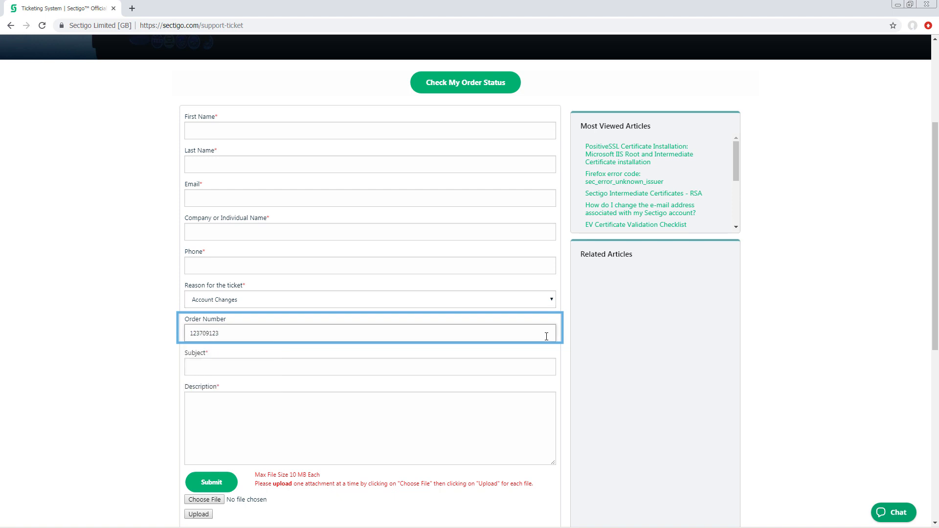
mouse_move(499, 130)
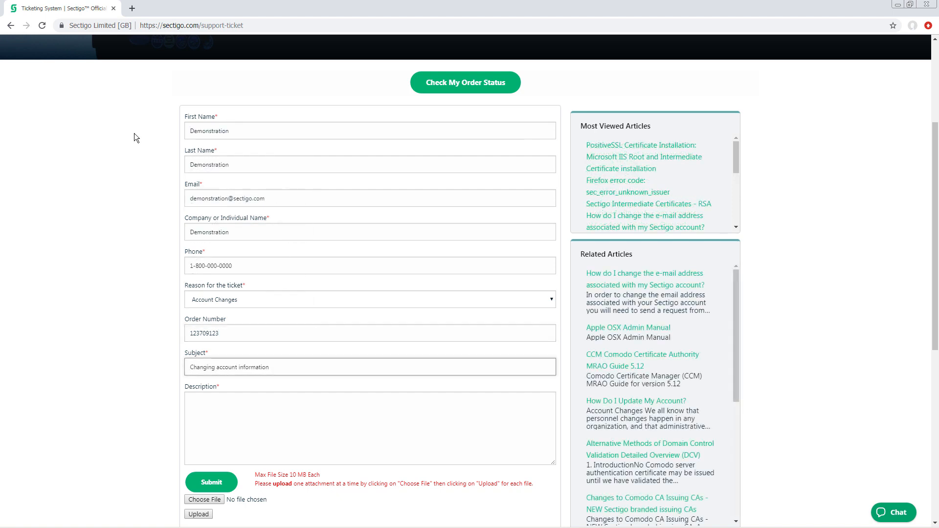
left_click(161, 25)
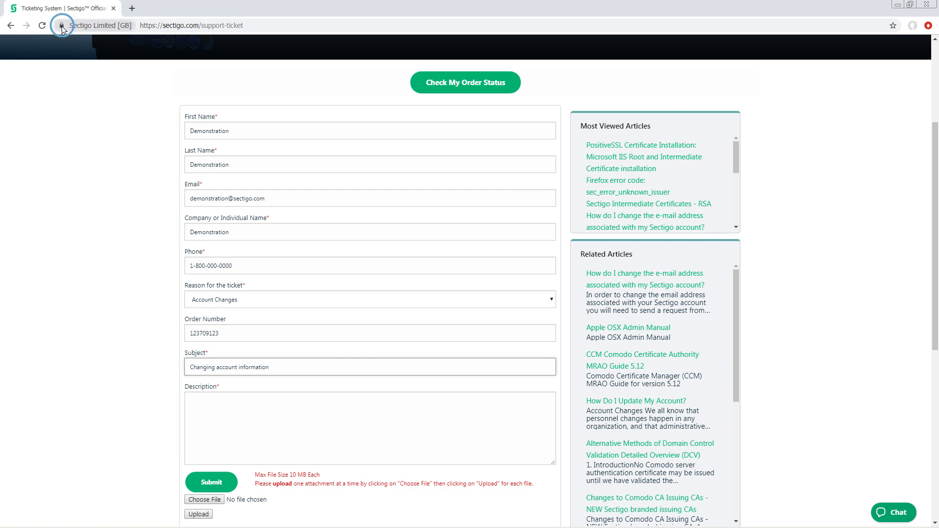
- View the site certificate's details via the padlock and select its serial number value
left_click(62, 26)
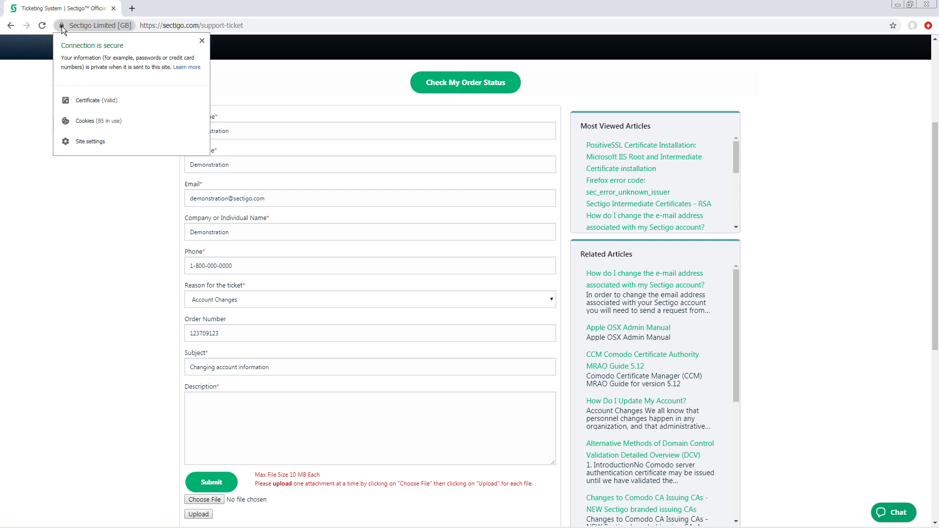
mouse_move(119, 100)
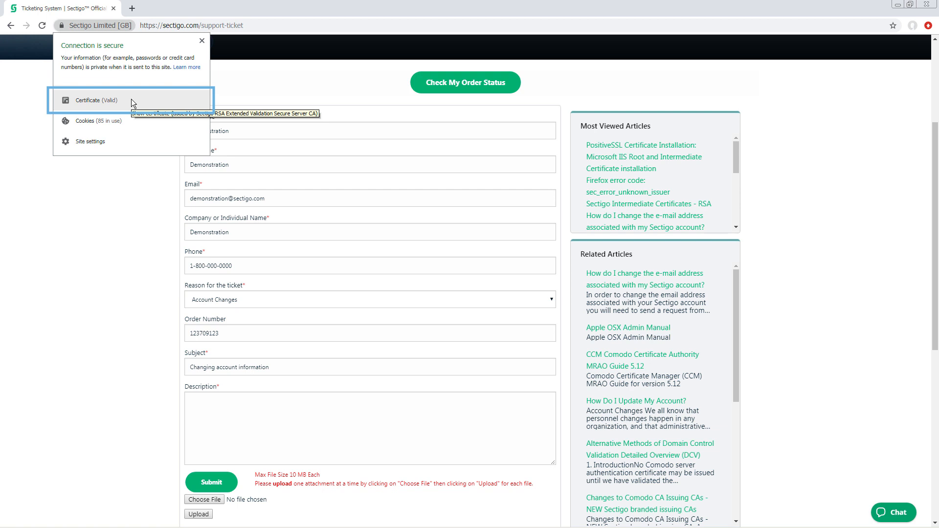
mouse_move(132, 102)
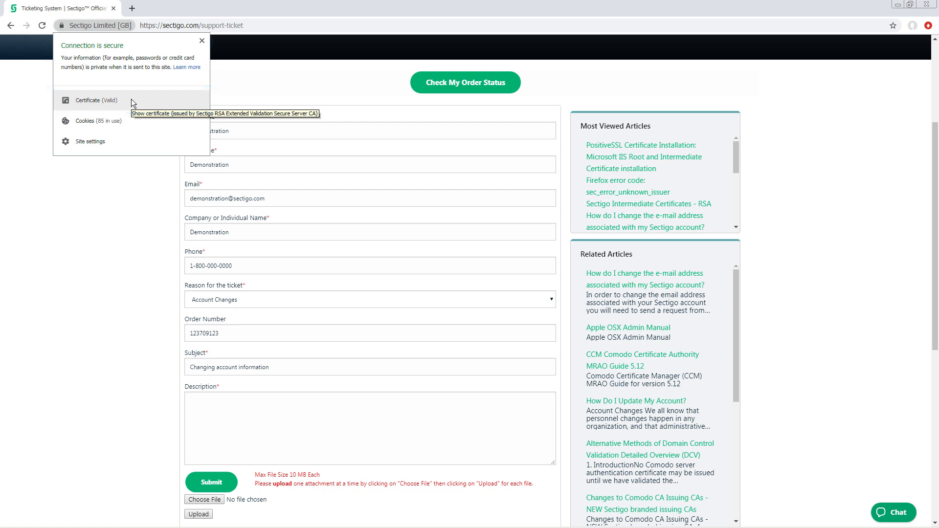
left_click(96, 100)
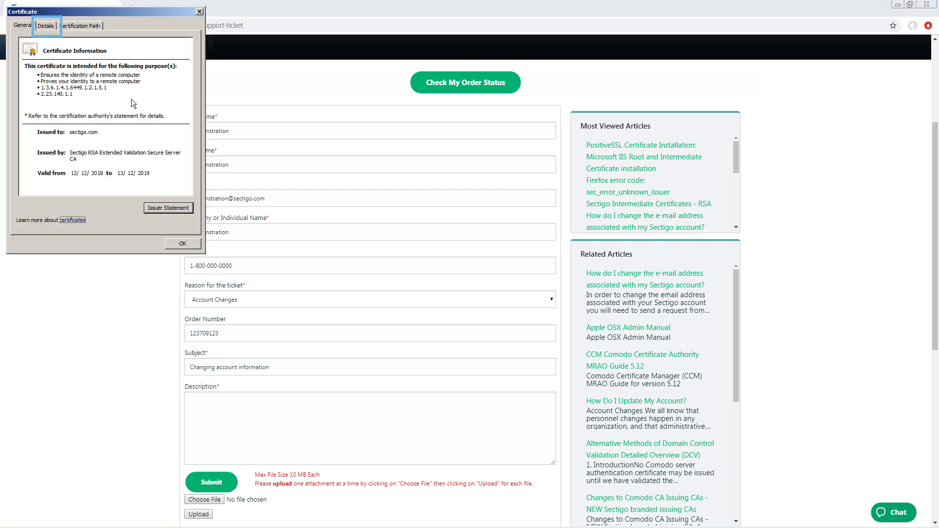
left_click(46, 25)
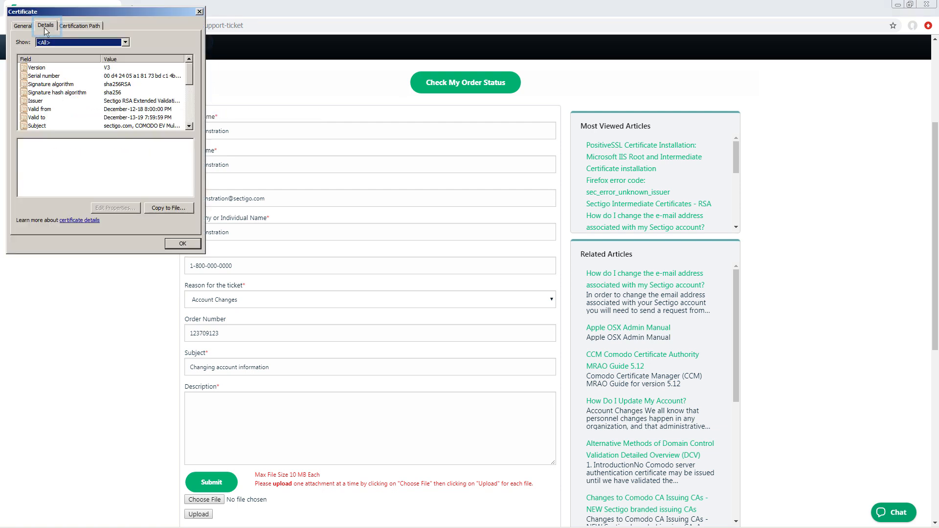
left_click(42, 76)
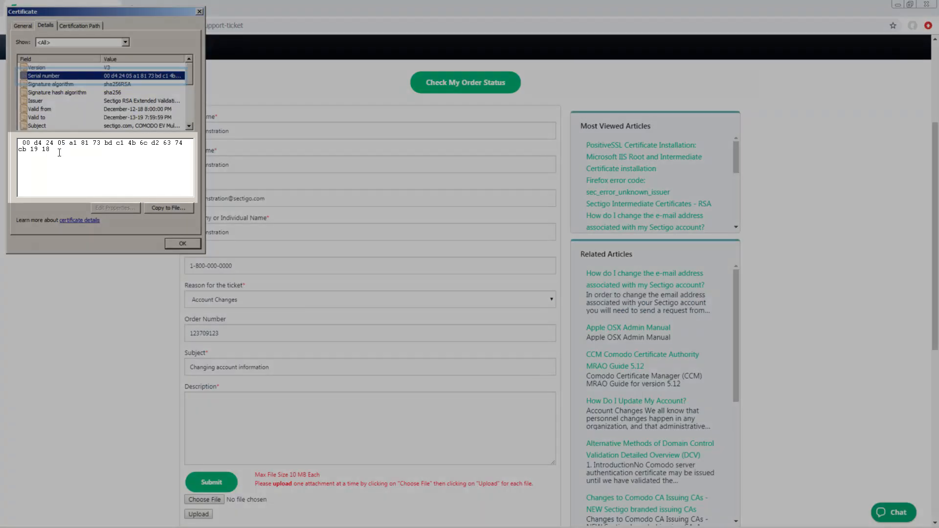
left_click(182, 243)
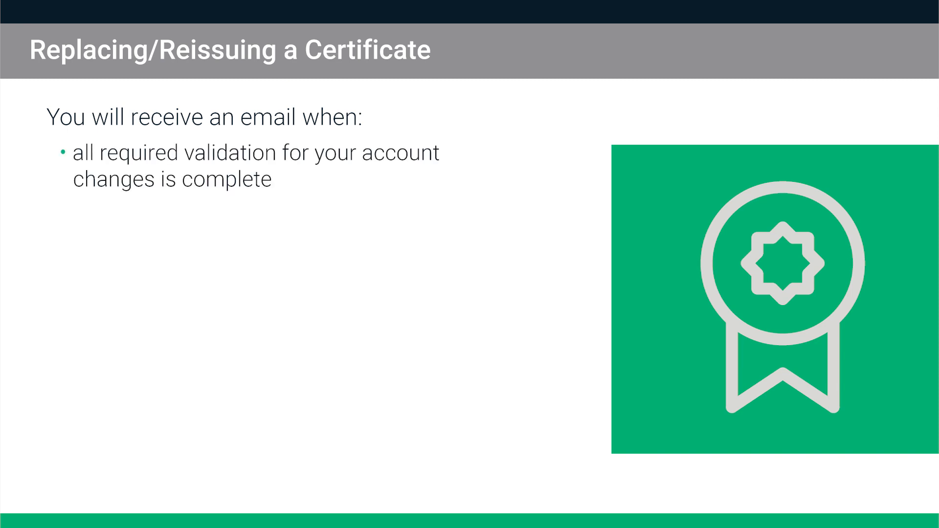
- Advance to the 'Replacing/Reissuing a Certificate – Multiple Servers' slide
key("Right")
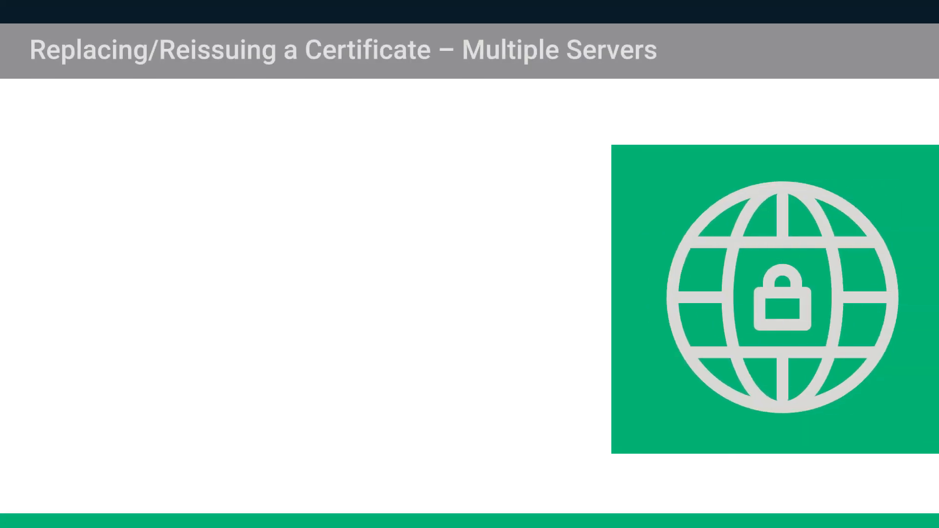